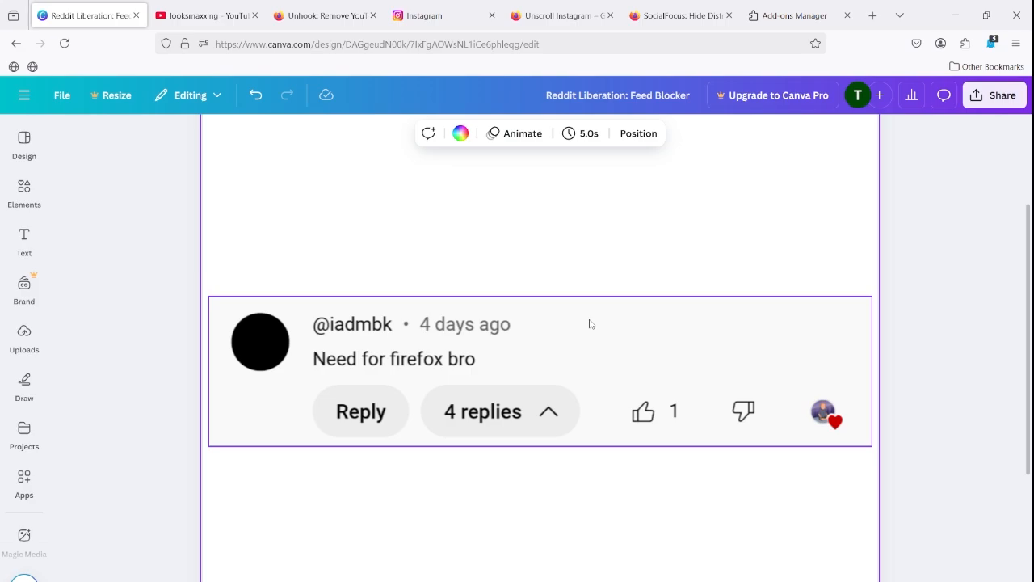
{"action": "mouse_move", "coordinate": [207, 14]}
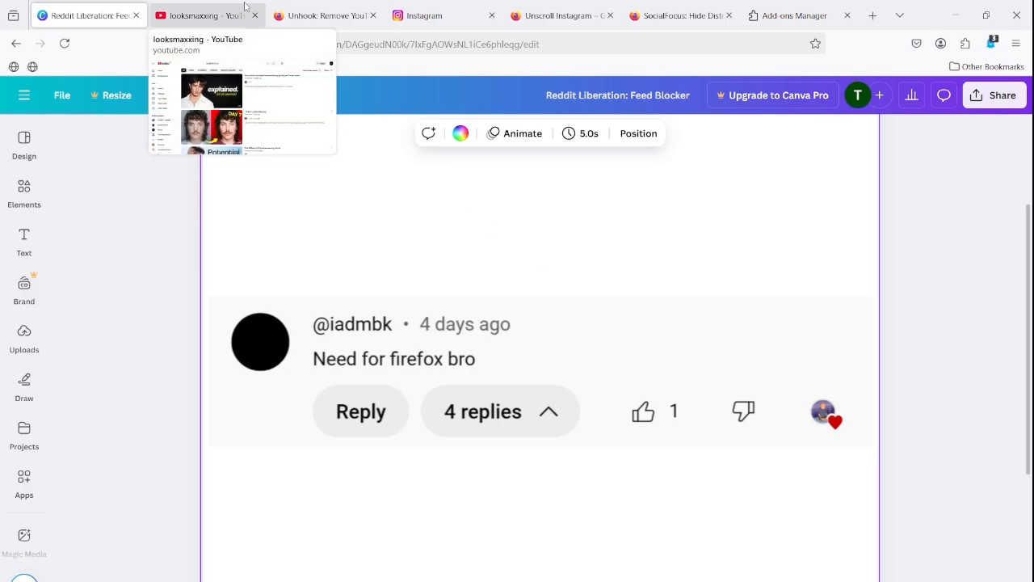
- On YouTube, run 'tao te ching' then 'looksmaxxing' from search history and browse the results
{"action": "left_click", "coordinate": [197, 14]}
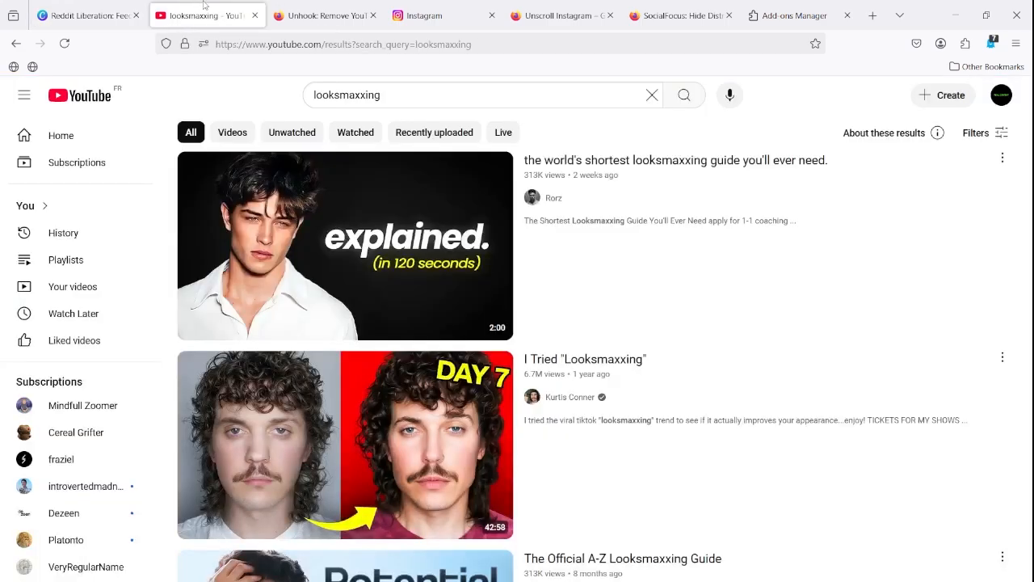
{"action": "left_click", "coordinate": [78, 95]}
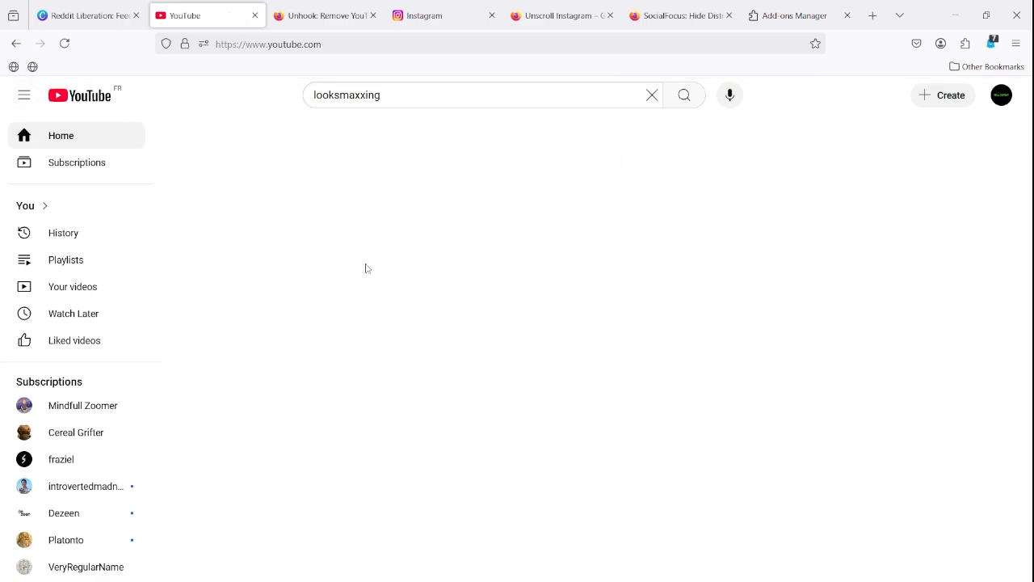
{"action": "mouse_move", "coordinate": [516, 287]}
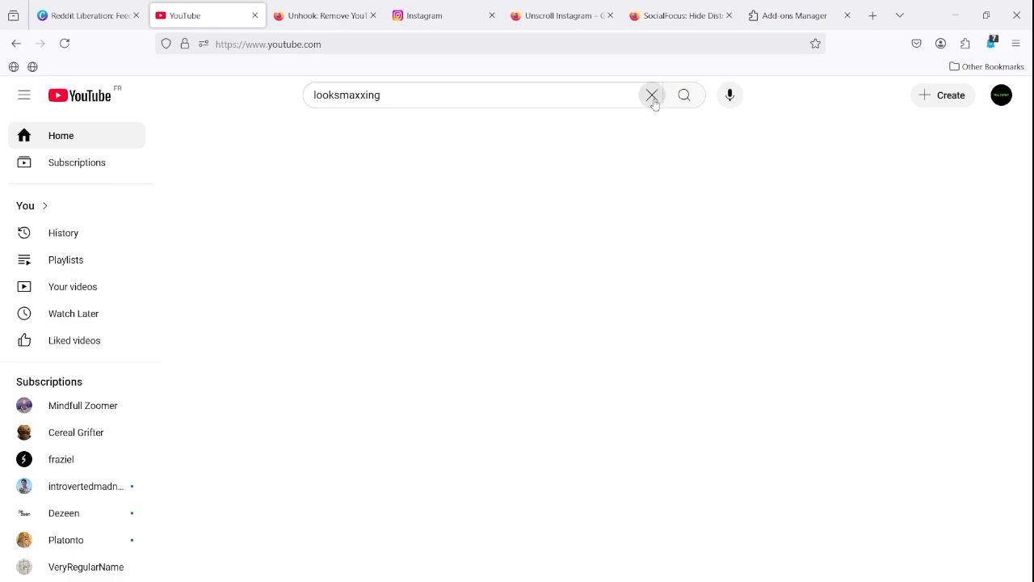
{"action": "left_click", "coordinate": [653, 94]}
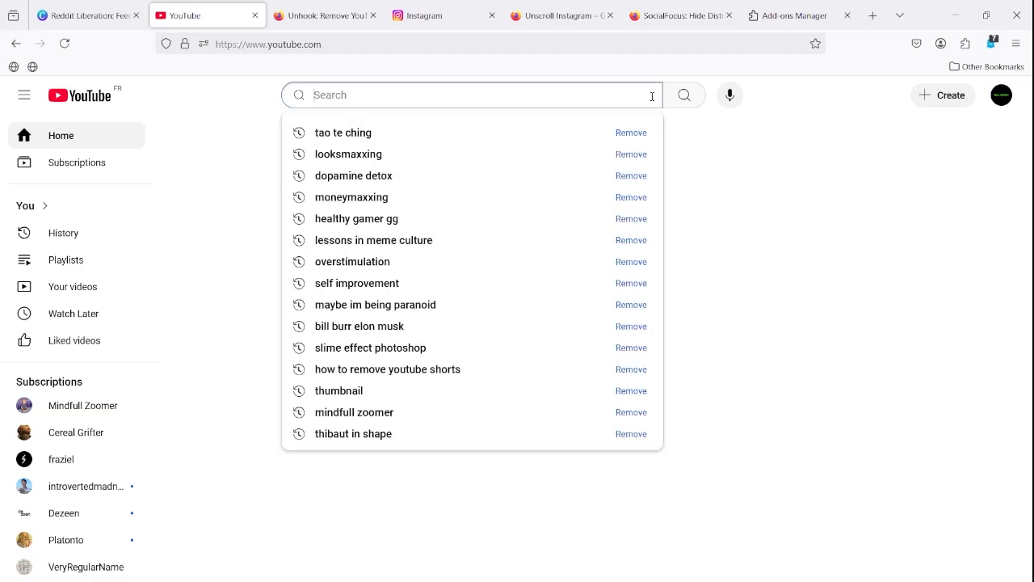
{"action": "left_click", "coordinate": [342, 132]}
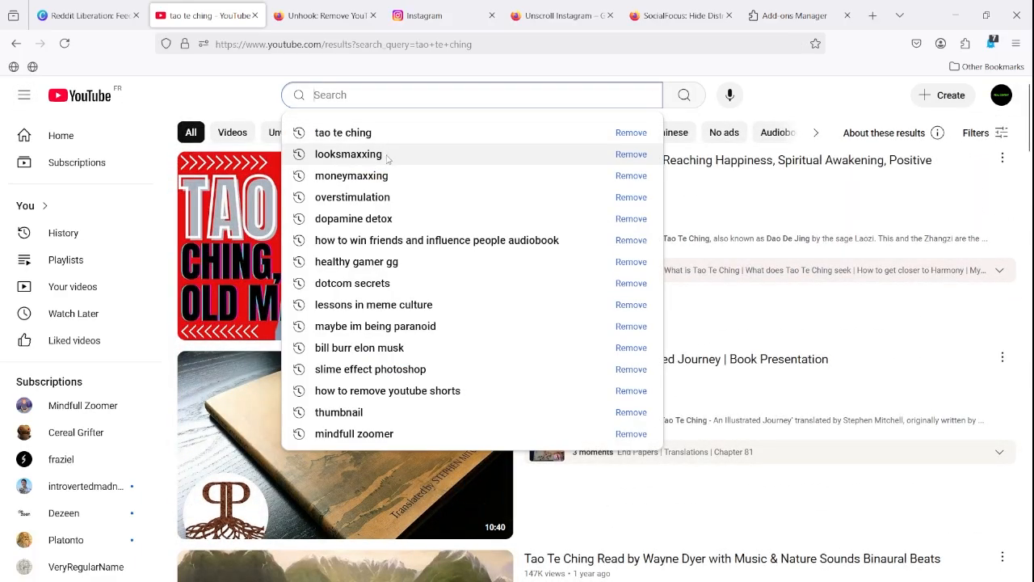
{"action": "left_click", "coordinate": [348, 154]}
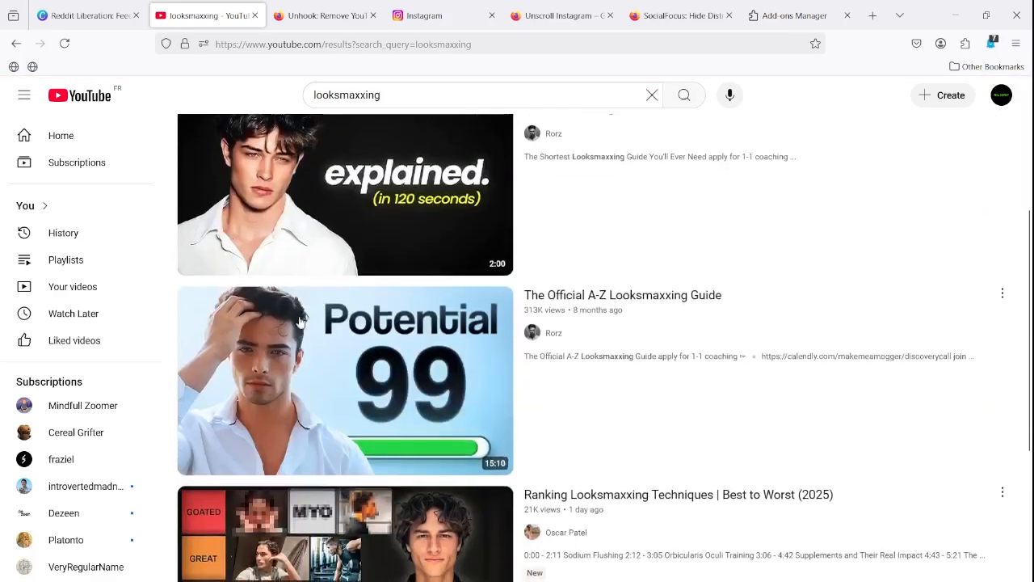
{"action": "scroll", "scroll_direction": "down", "scroll_amount": 3}
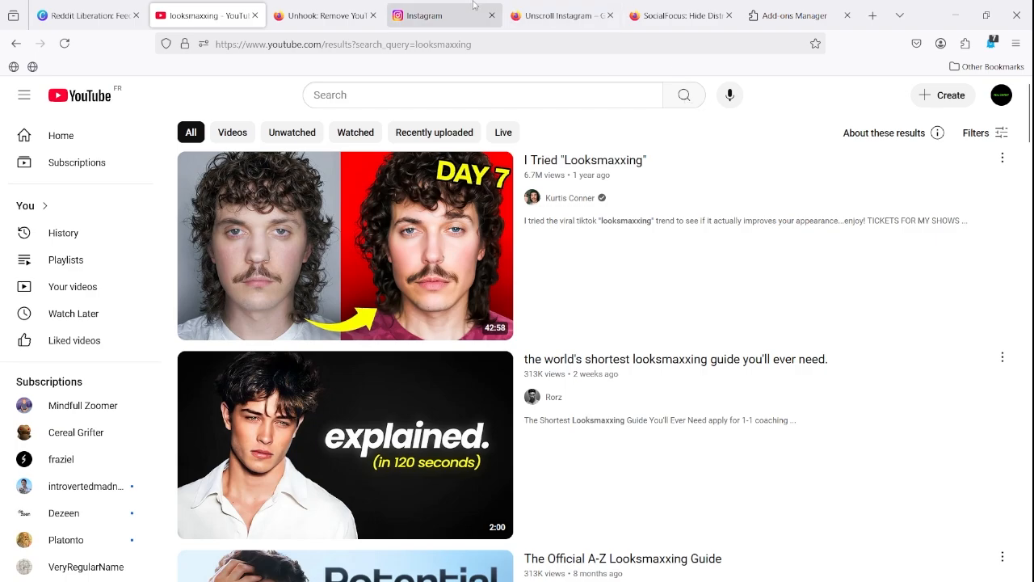
- Review the Unhook and Unscroll Instagram add-on pages, then return to SocialFocus: Hide Distractions
{"action": "left_click", "coordinate": [326, 15]}
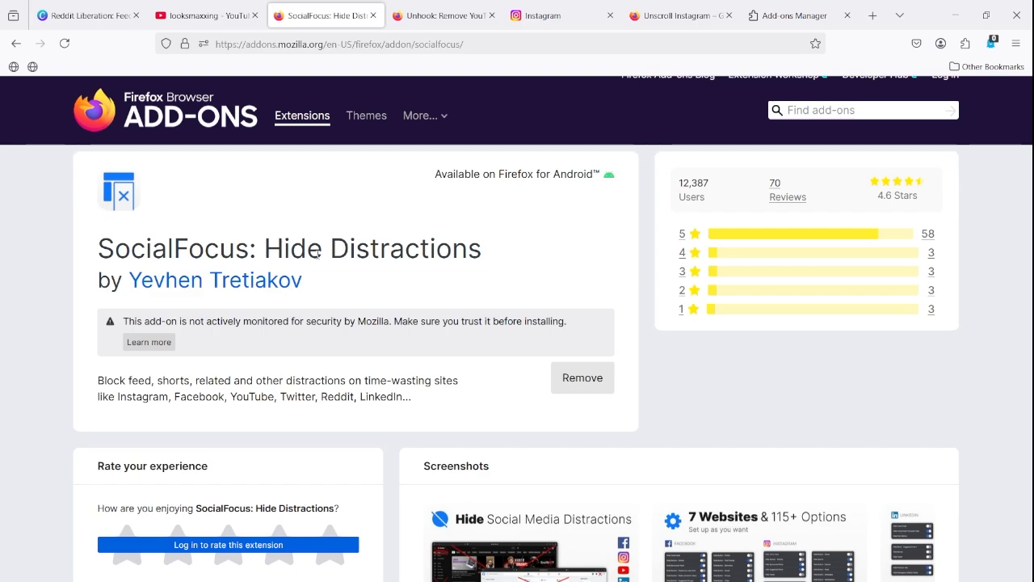
{"action": "left_click", "coordinate": [443, 14]}
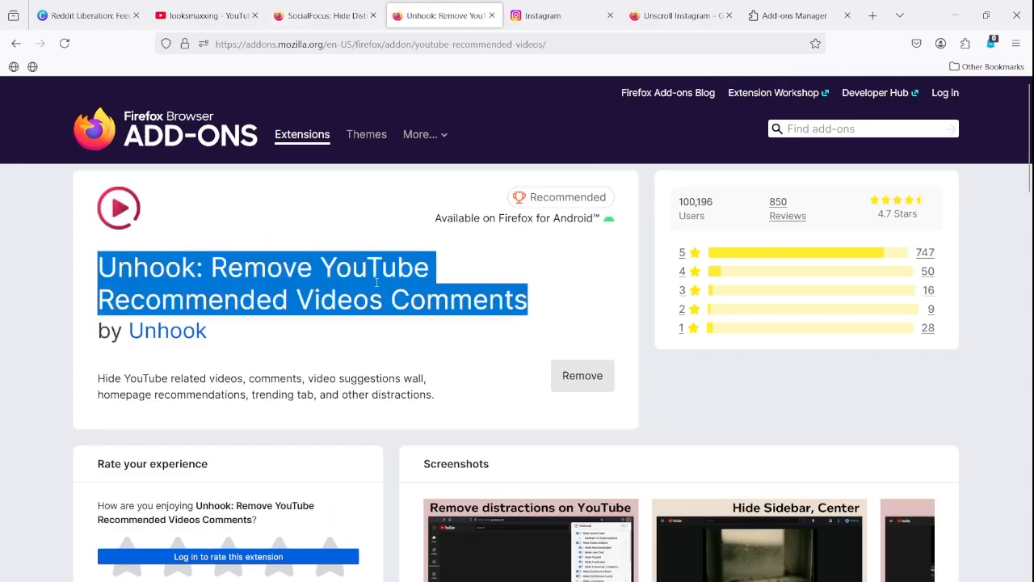
{"action": "left_click", "coordinate": [795, 16]}
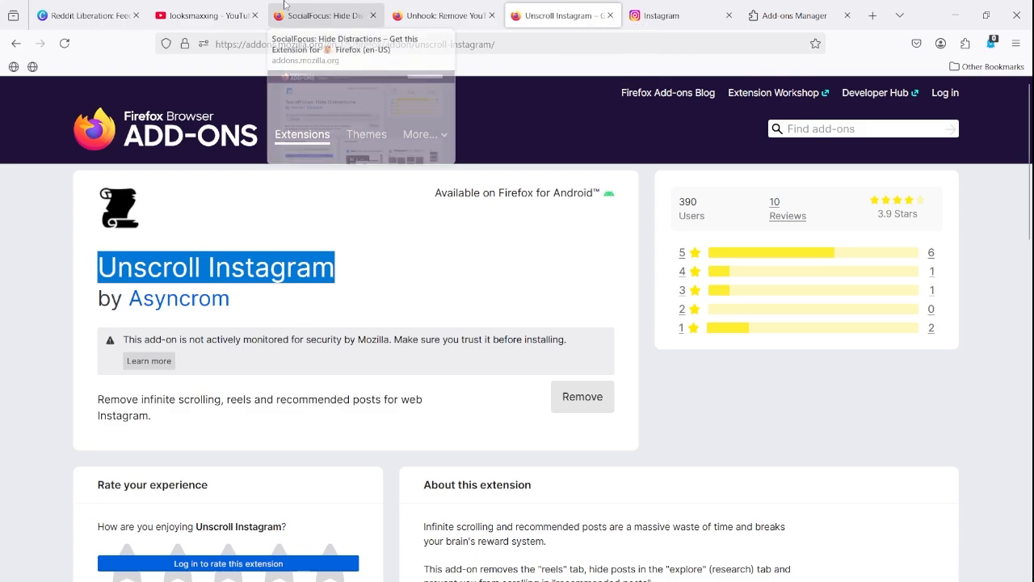
{"action": "left_click", "coordinate": [323, 14]}
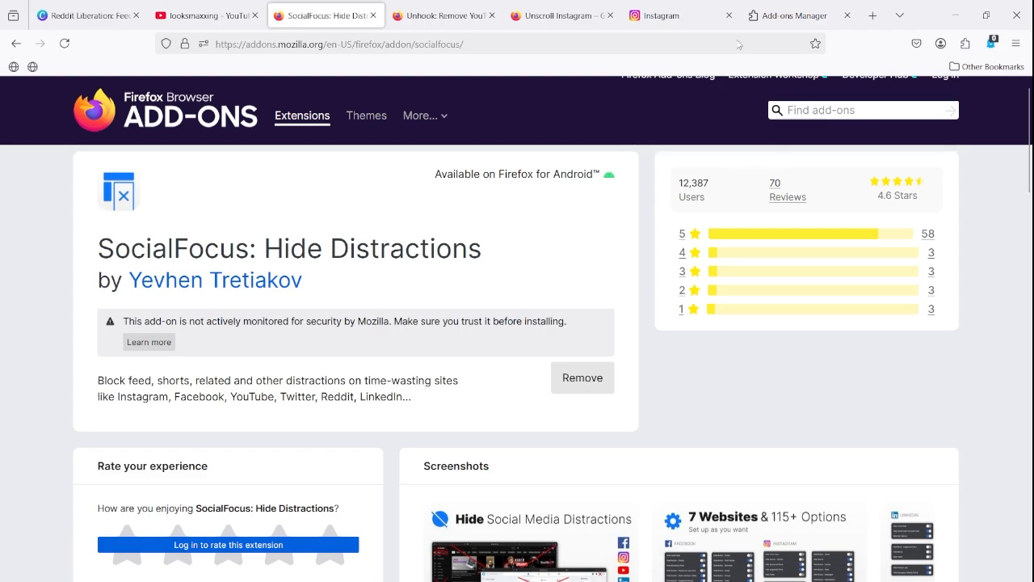
- Reach the Add-ons Manager extensions list from the browser's main menu
{"action": "left_click", "coordinate": [1015, 44]}
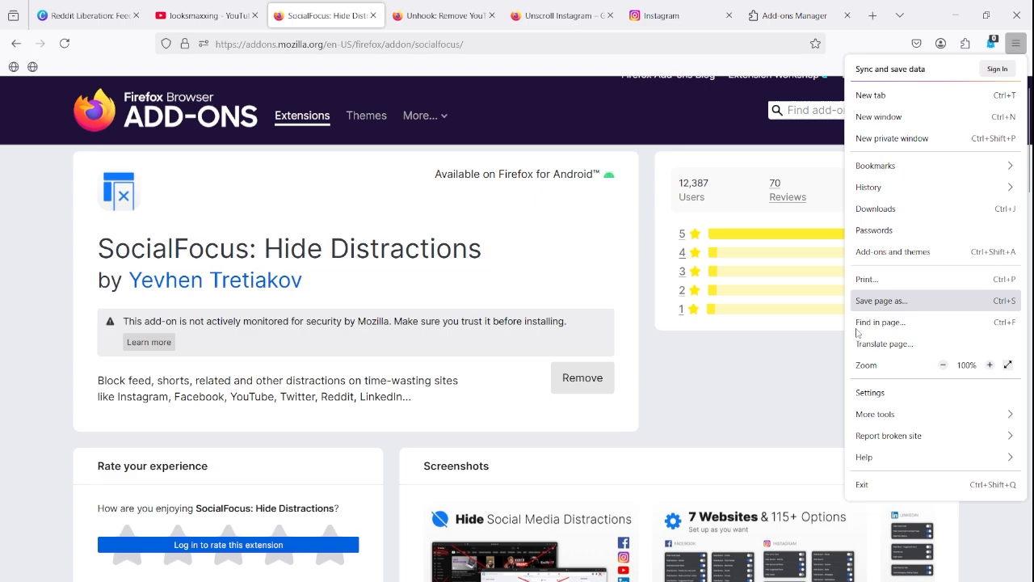
{"action": "left_click", "coordinate": [1015, 44]}
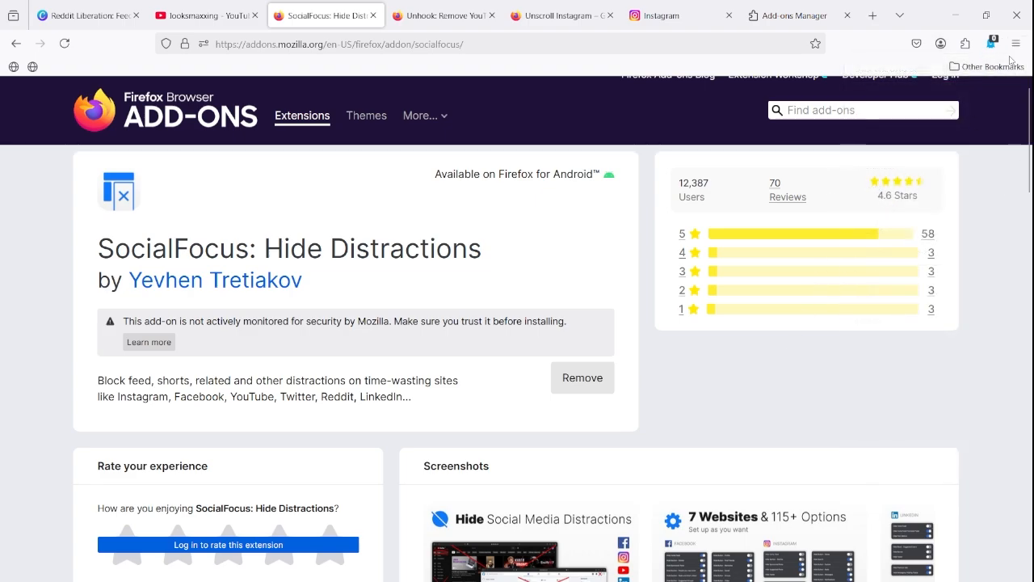
{"action": "left_click", "coordinate": [1015, 44]}
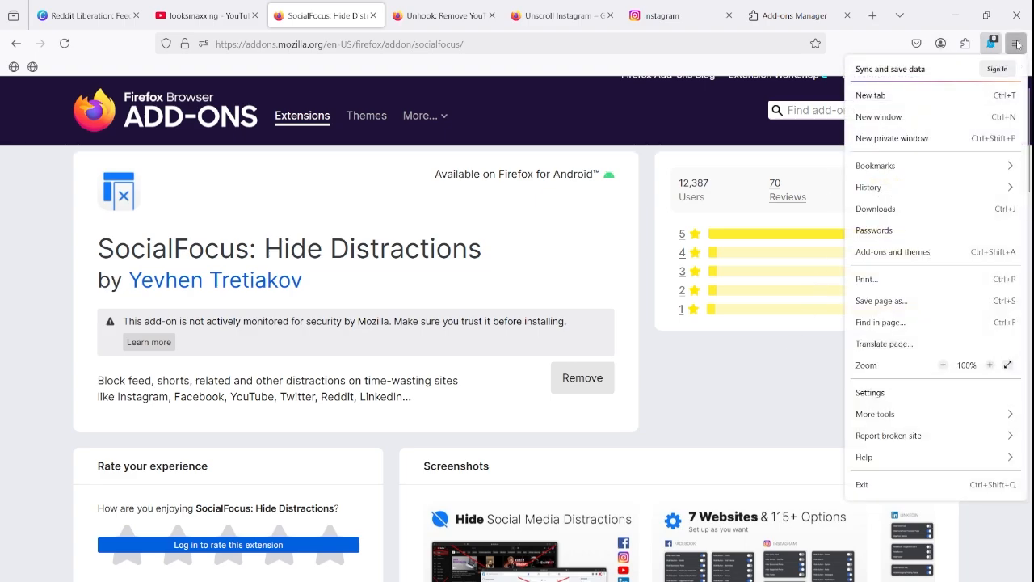
{"action": "mouse_move", "coordinate": [892, 252]}
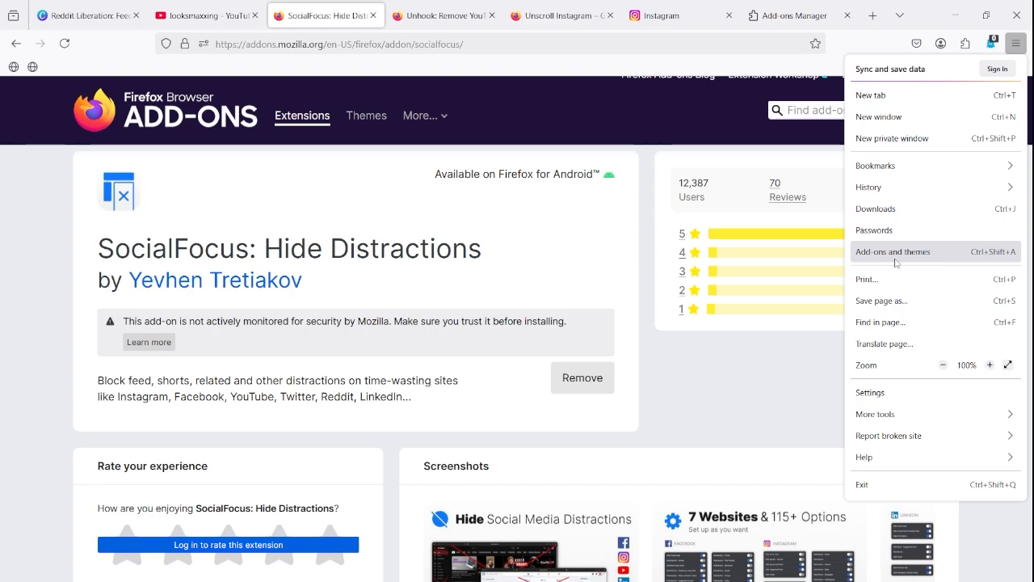
{"action": "left_click", "coordinate": [892, 253]}
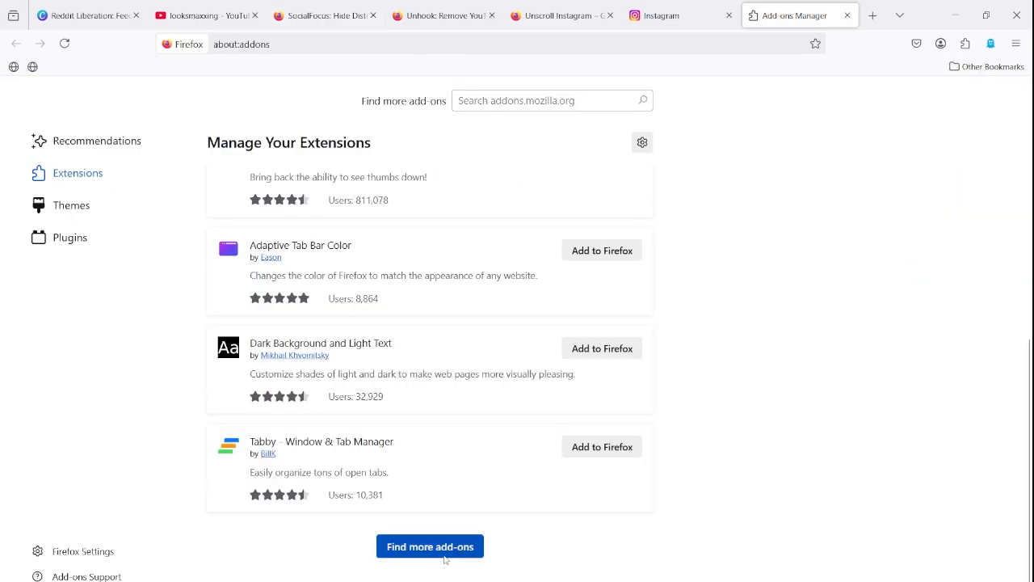
{"action": "left_click", "coordinate": [430, 546]}
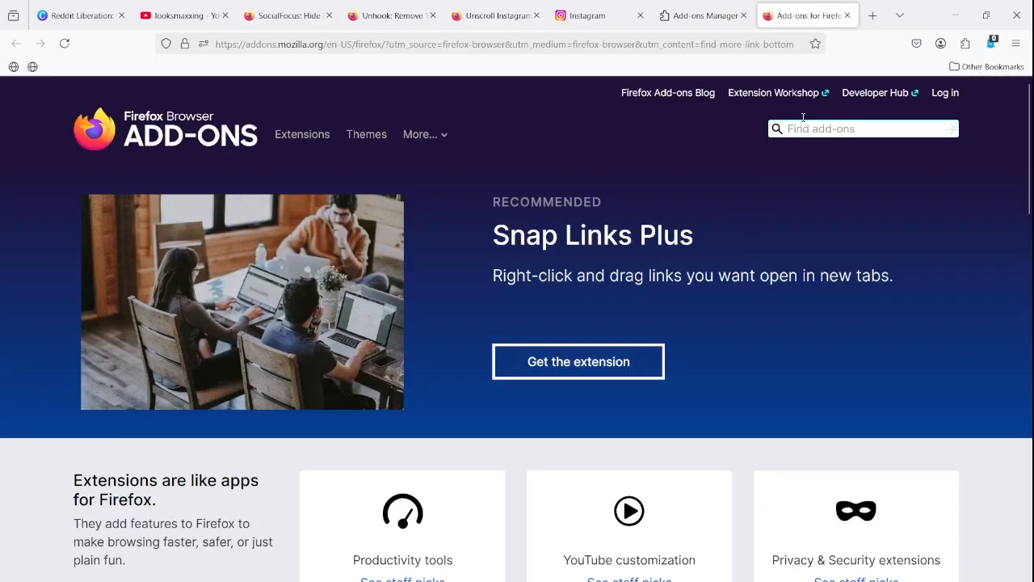
- Search the add-ons site for 'unhook', view the Unhook page, then search 'social'
{"action": "left_click", "coordinate": [863, 129]}
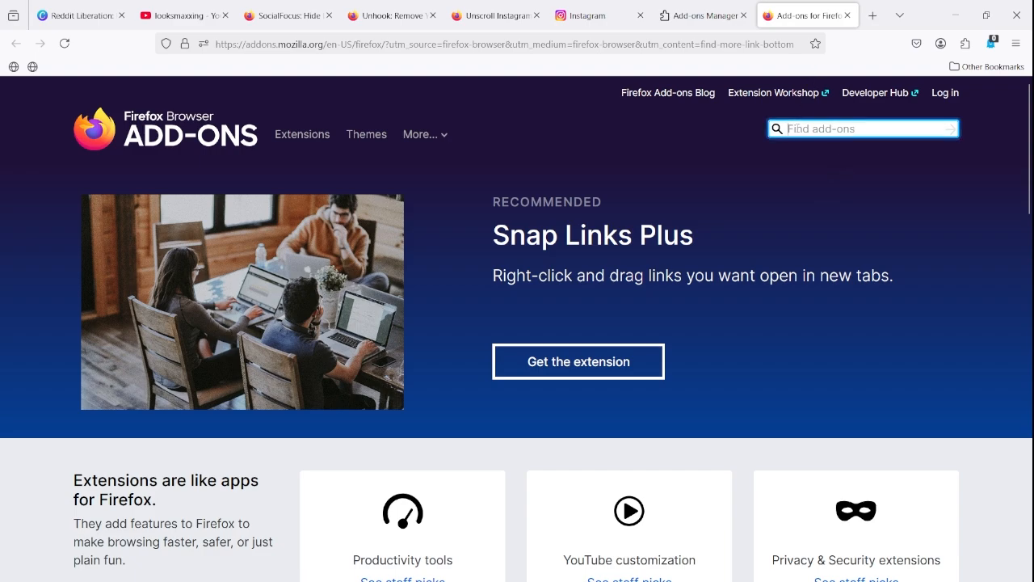
{"action": "type", "text": "unhook"}
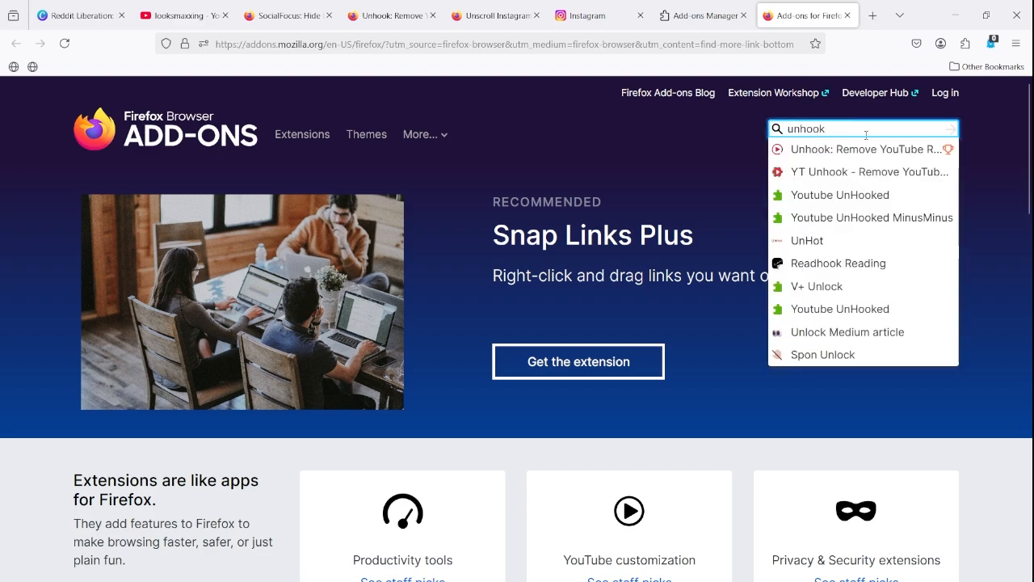
{"action": "left_click", "coordinate": [869, 148]}
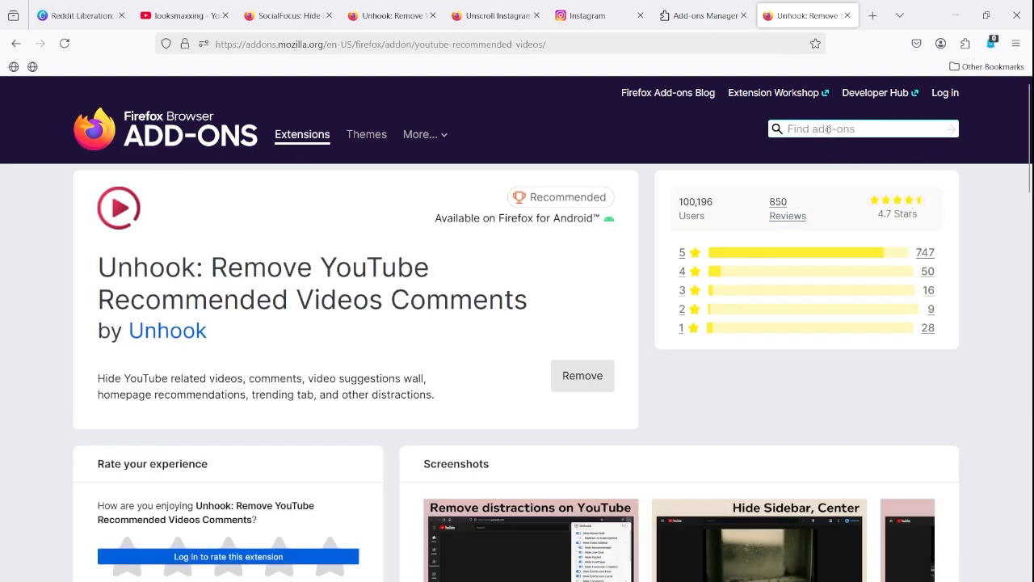
{"action": "type", "text": "social"}
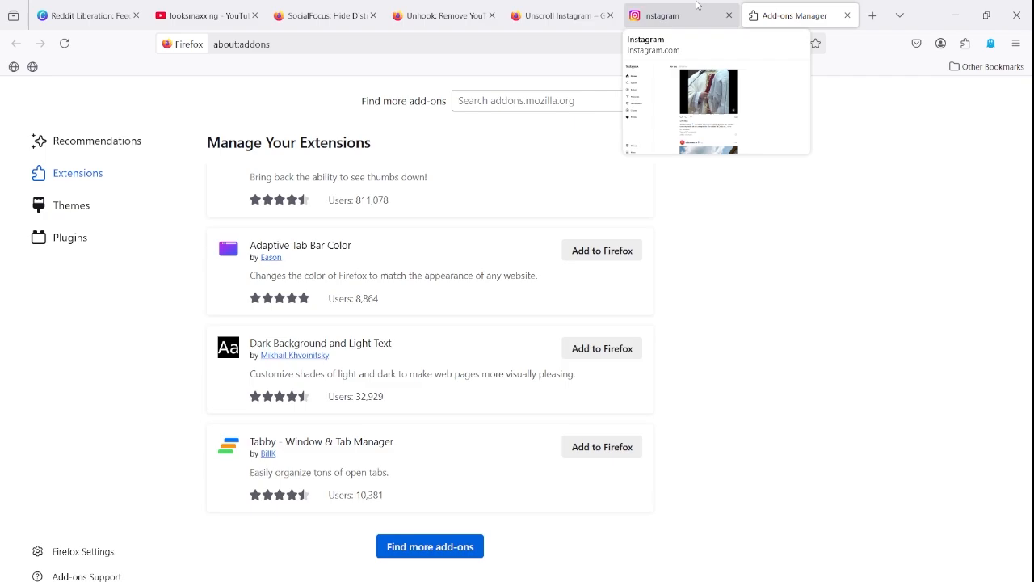
- Browse the Instagram feed, start a new message in the inbox, then dismiss it
{"action": "left_click", "coordinate": [682, 15]}
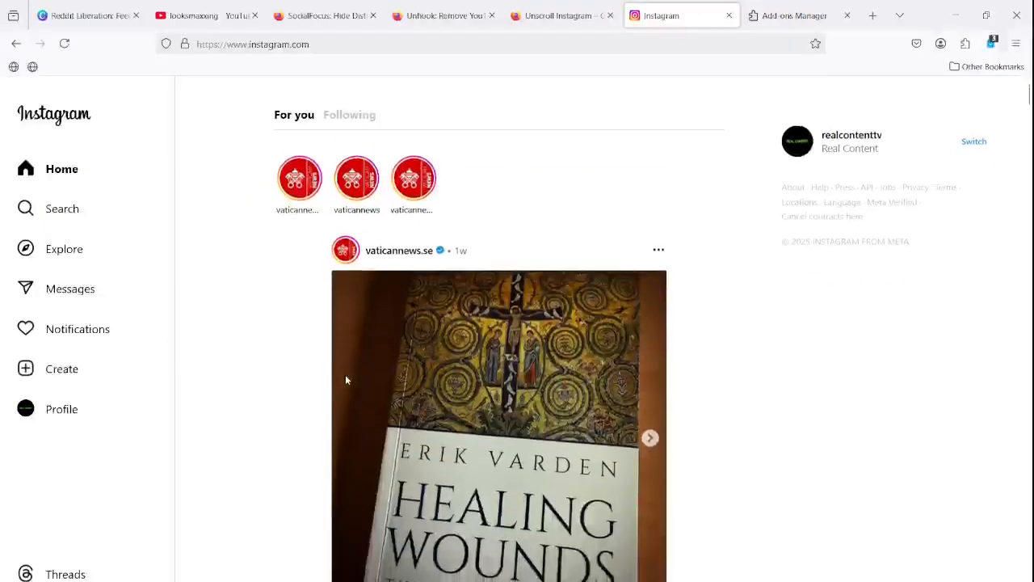
{"action": "scroll", "scroll_direction": "down", "scroll_amount": 3}
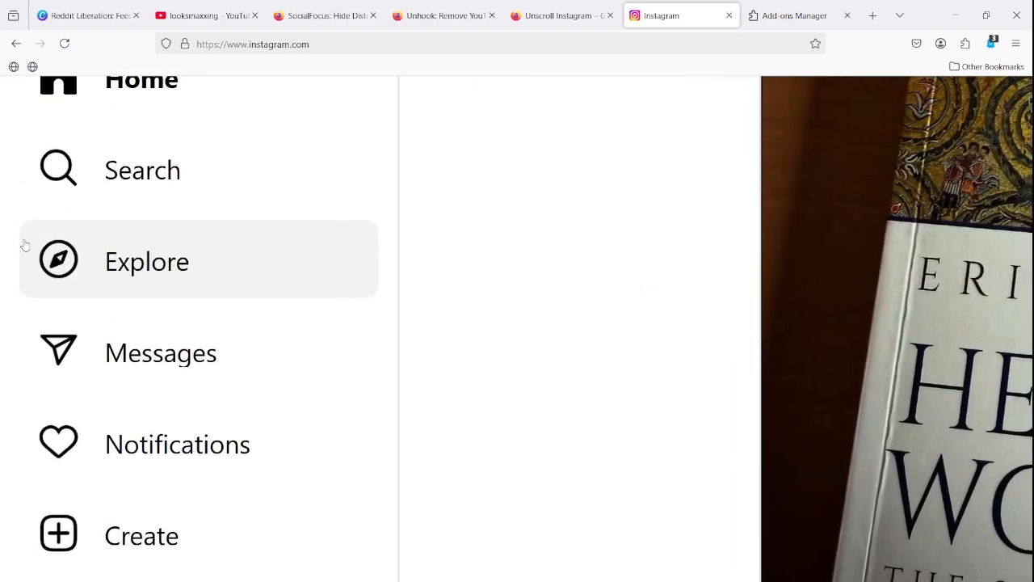
{"action": "scroll", "scroll_direction": "down", "scroll_amount": 3}
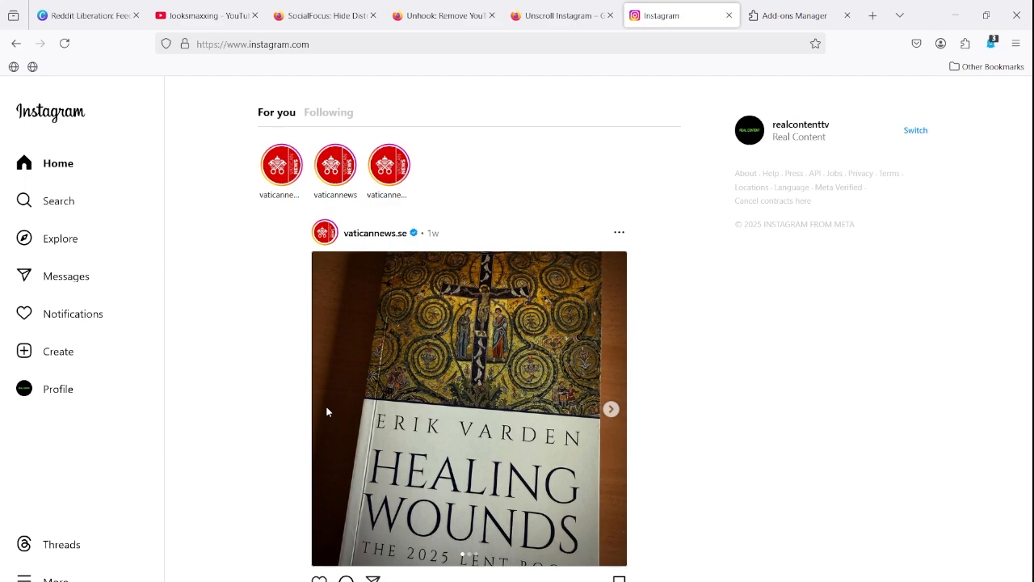
{"action": "mouse_move", "coordinate": [65, 274]}
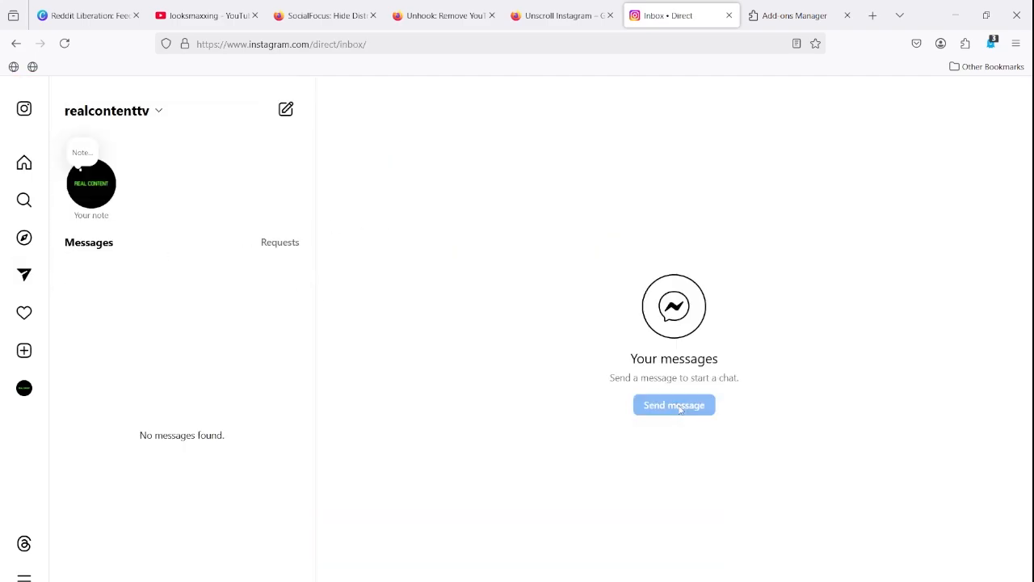
{"action": "left_click", "coordinate": [674, 404]}
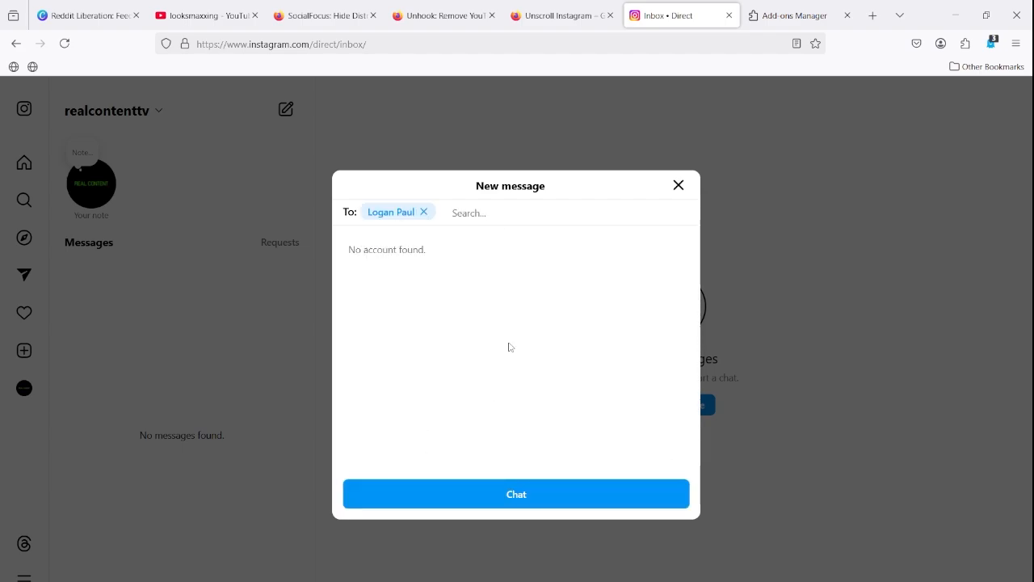
{"action": "left_click", "coordinate": [515, 495]}
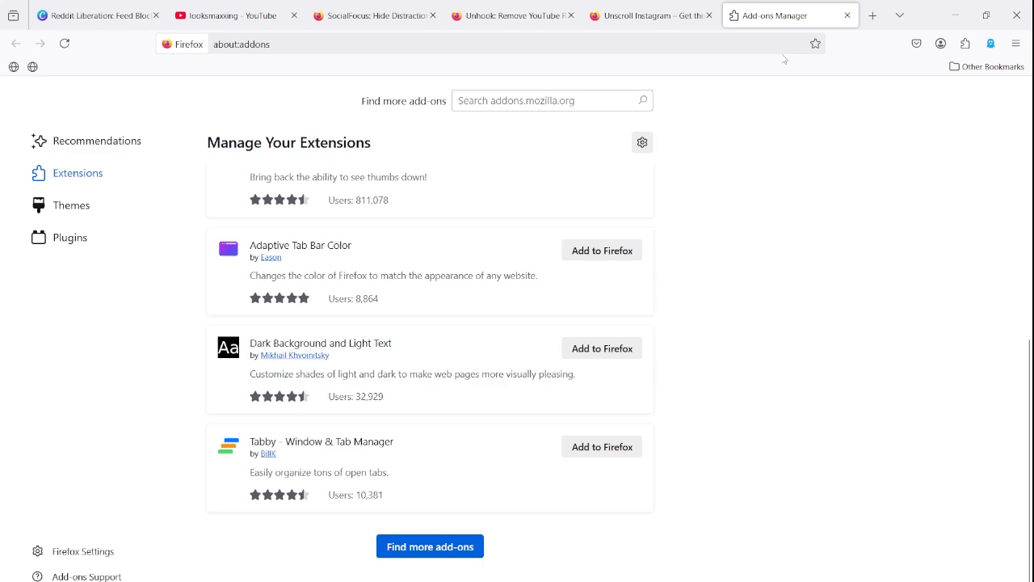
- Show the SocialFocus options panel and its supported-sites list (Instagram, Reddit, Netflix)
{"action": "left_click", "coordinate": [965, 43]}
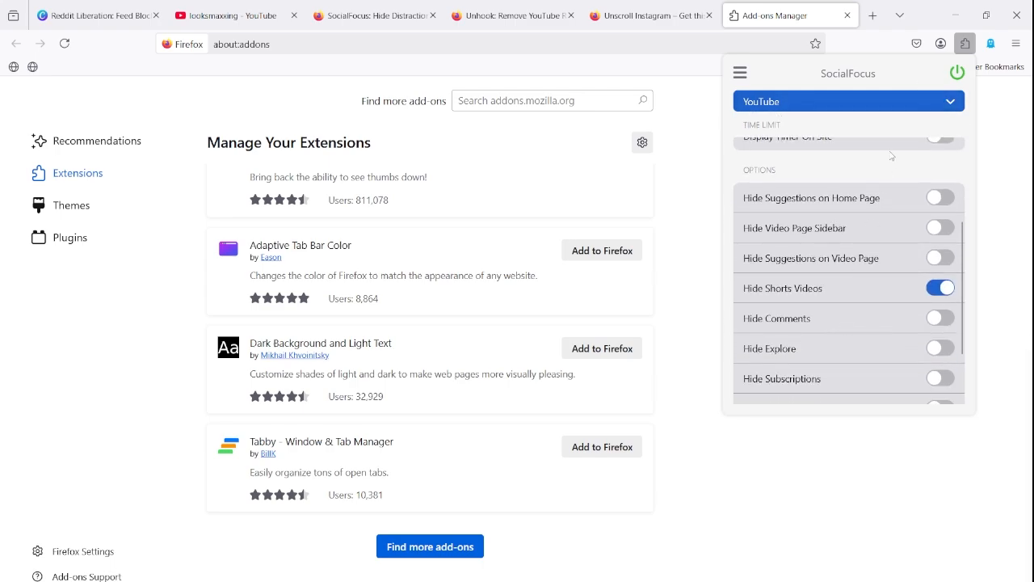
{"action": "left_click", "coordinate": [847, 100]}
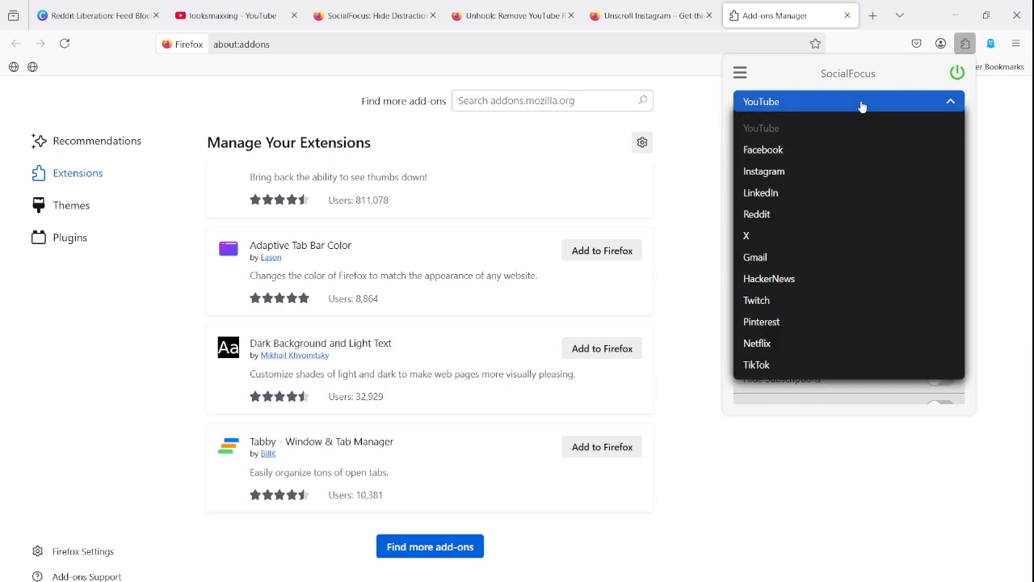
{"action": "mouse_move", "coordinate": [756, 342]}
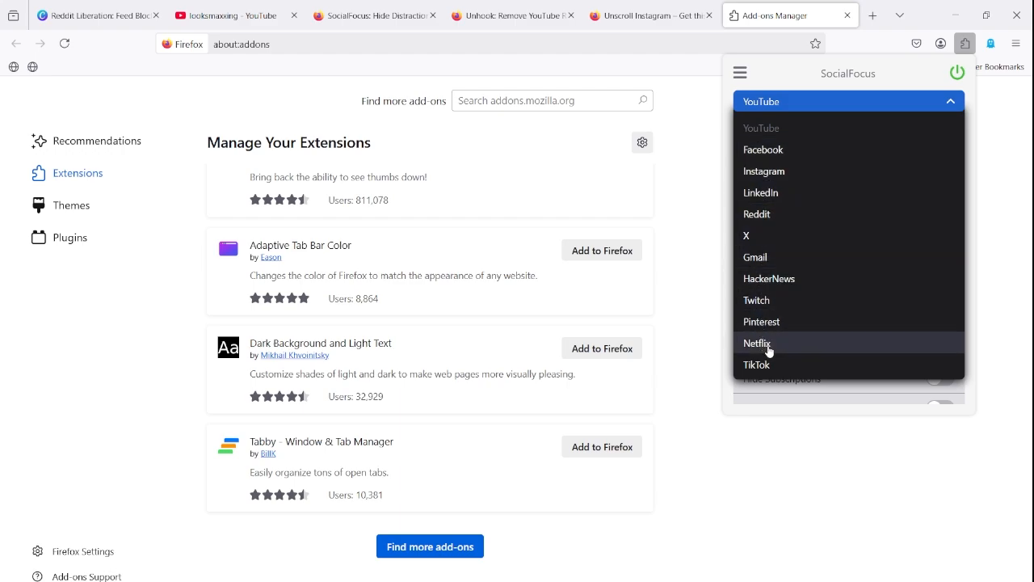
{"action": "mouse_move", "coordinate": [774, 342]}
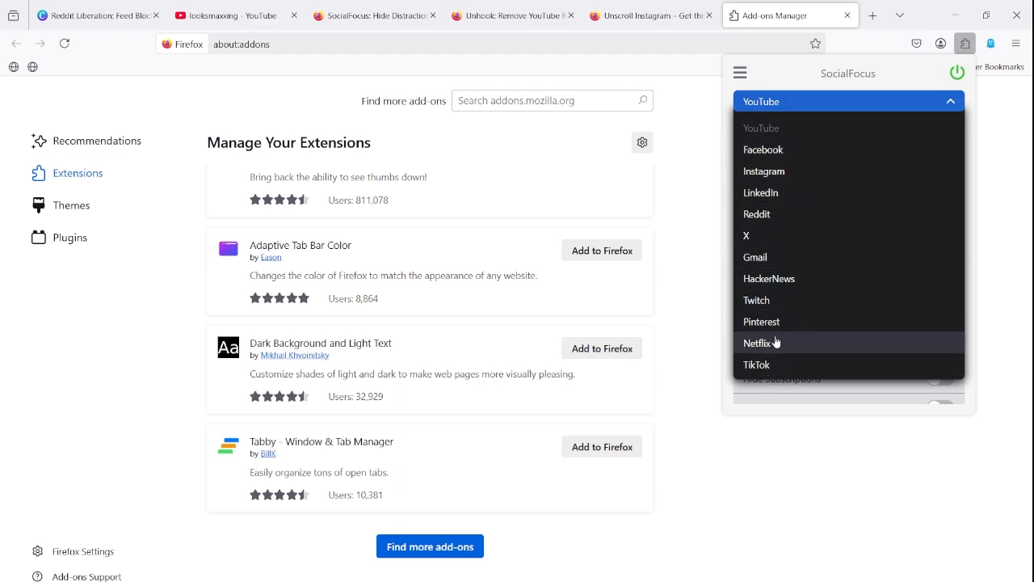
{"action": "mouse_move", "coordinate": [754, 255]}
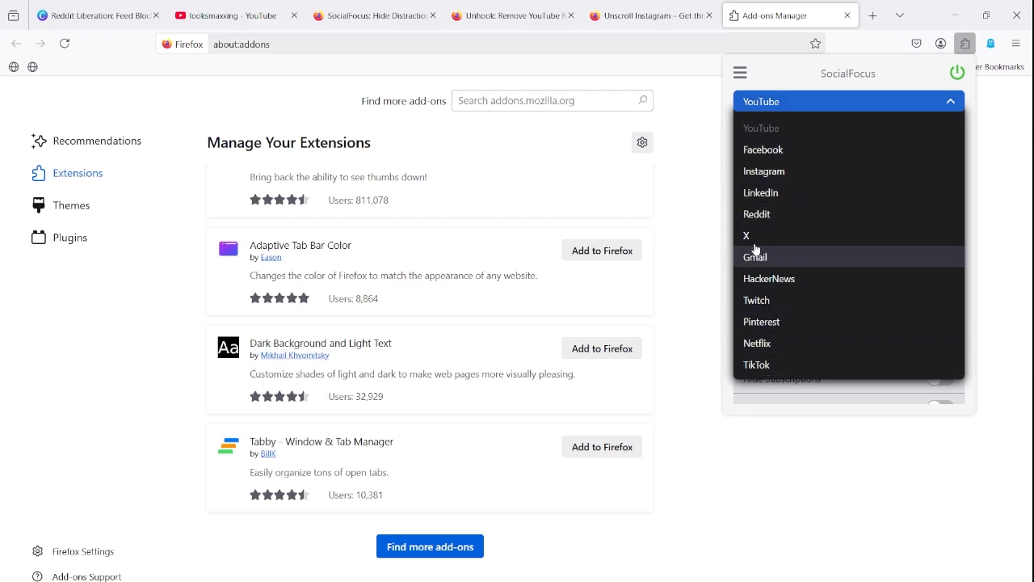
{"action": "mouse_move", "coordinate": [762, 172]}
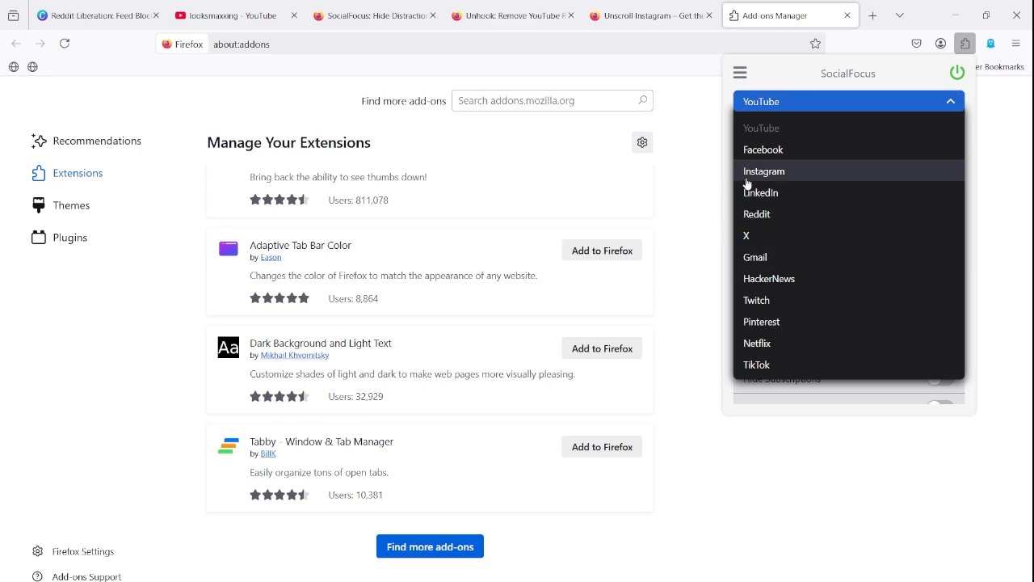
{"action": "mouse_move", "coordinate": [789, 110]}
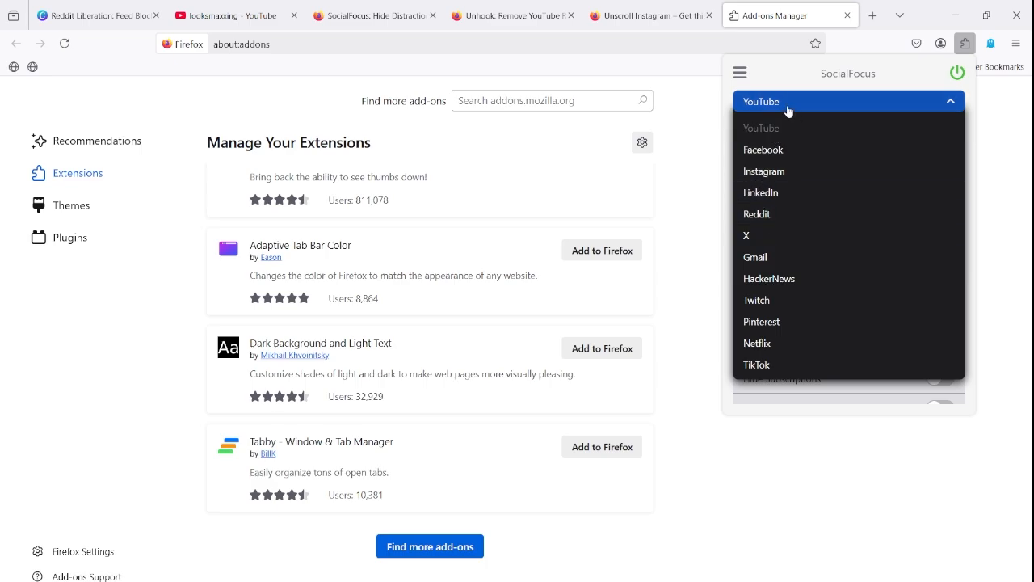